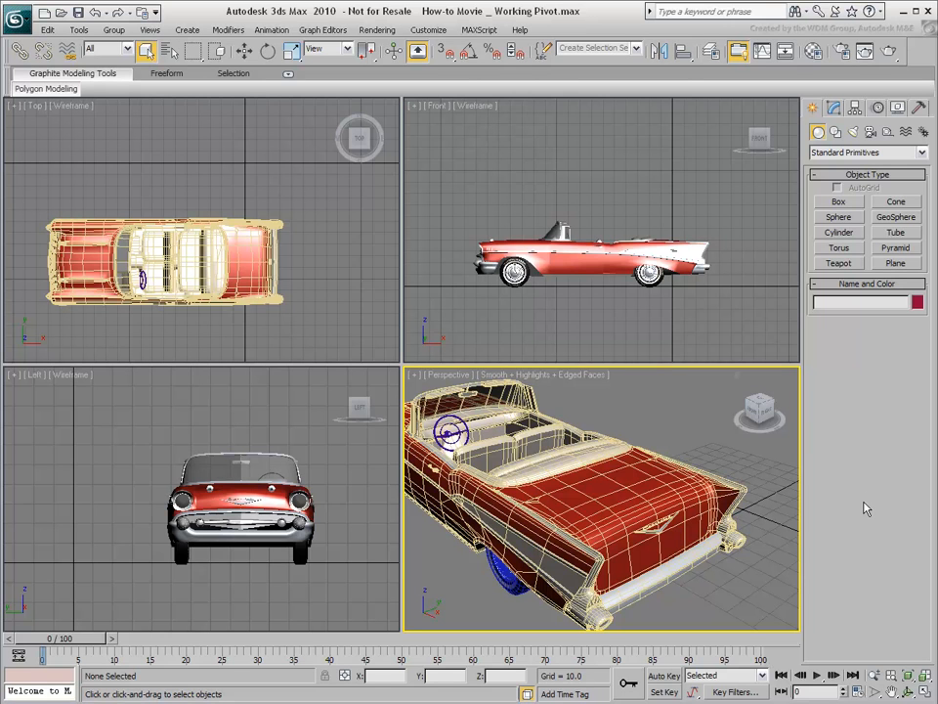
Step: Apply an Edit Poly modifier to the Chassis via the Polygon Modeling dropdown
click(602, 479)
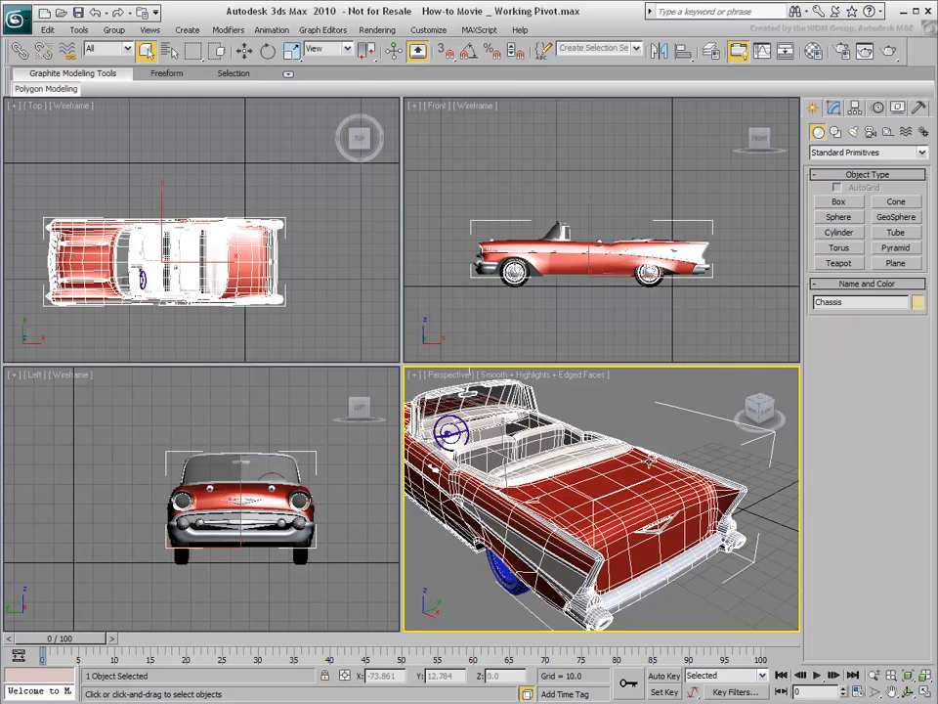
click(43, 88)
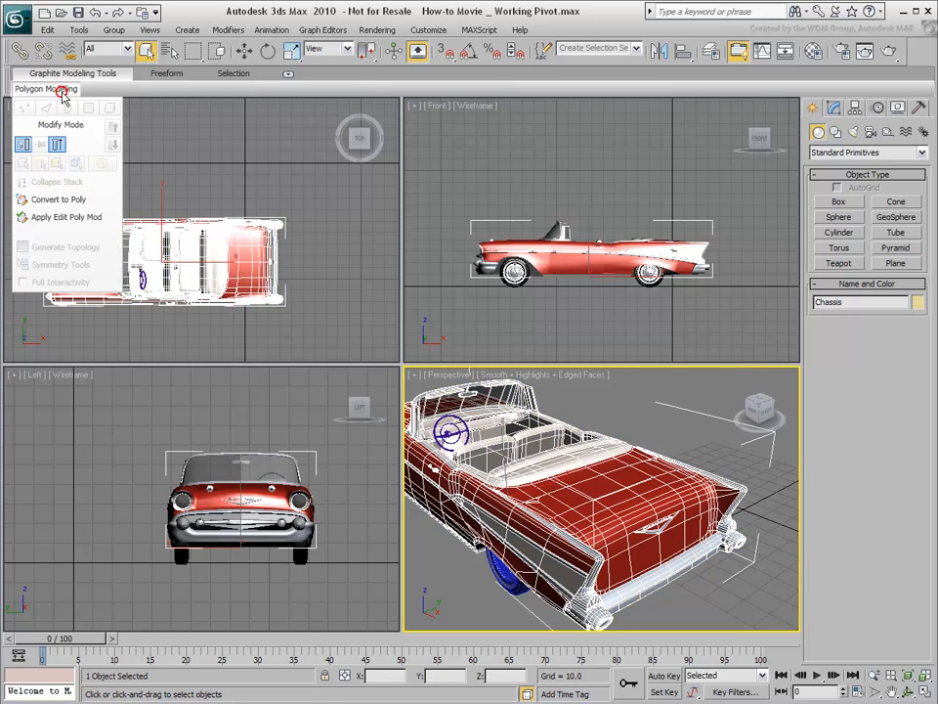
click(110, 110)
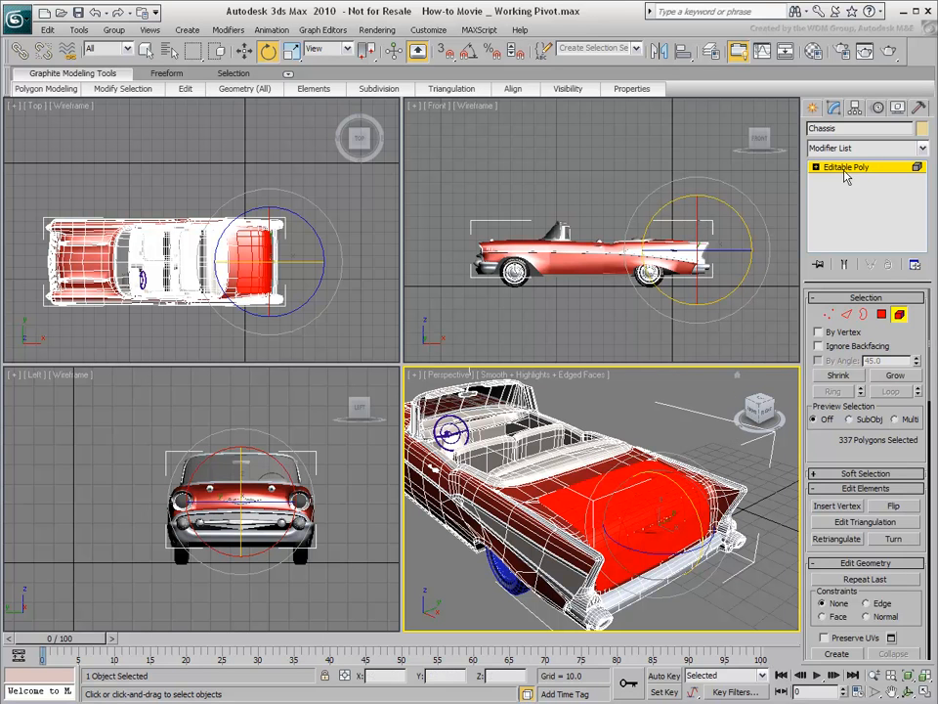
Step: Start Edit Working Pivot in the Hierarchy Pivot panel and align the pivot to the view
click(833, 107)
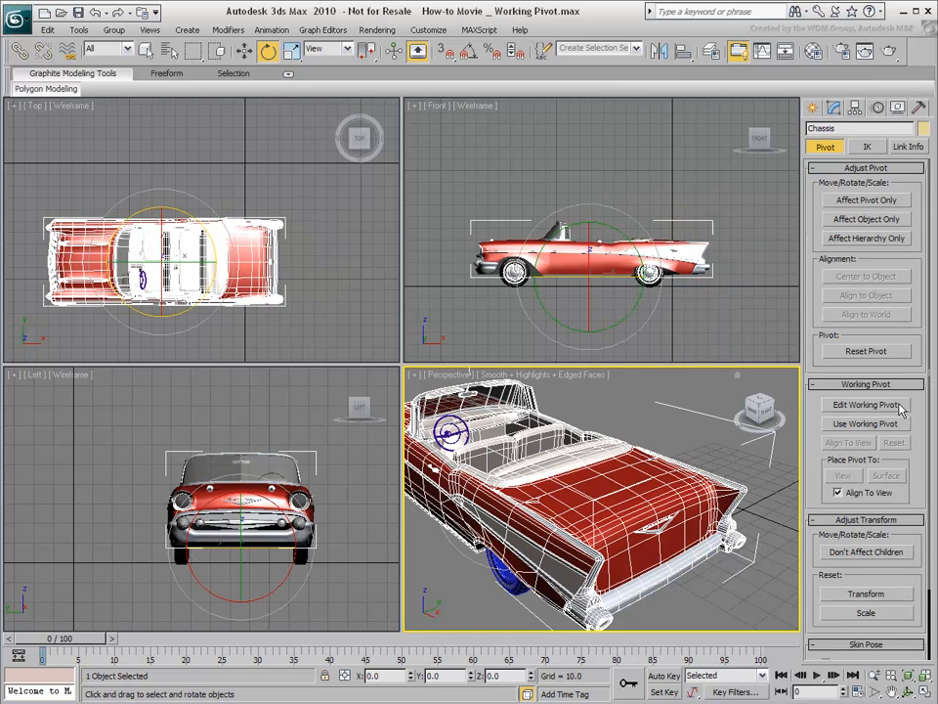
click(864, 404)
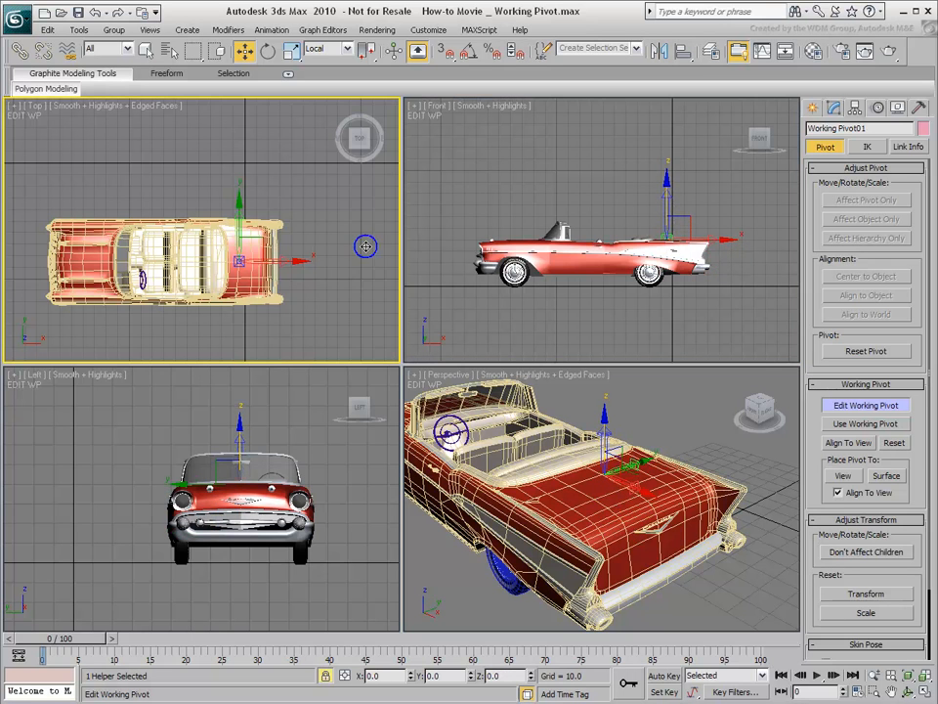
click(846, 442)
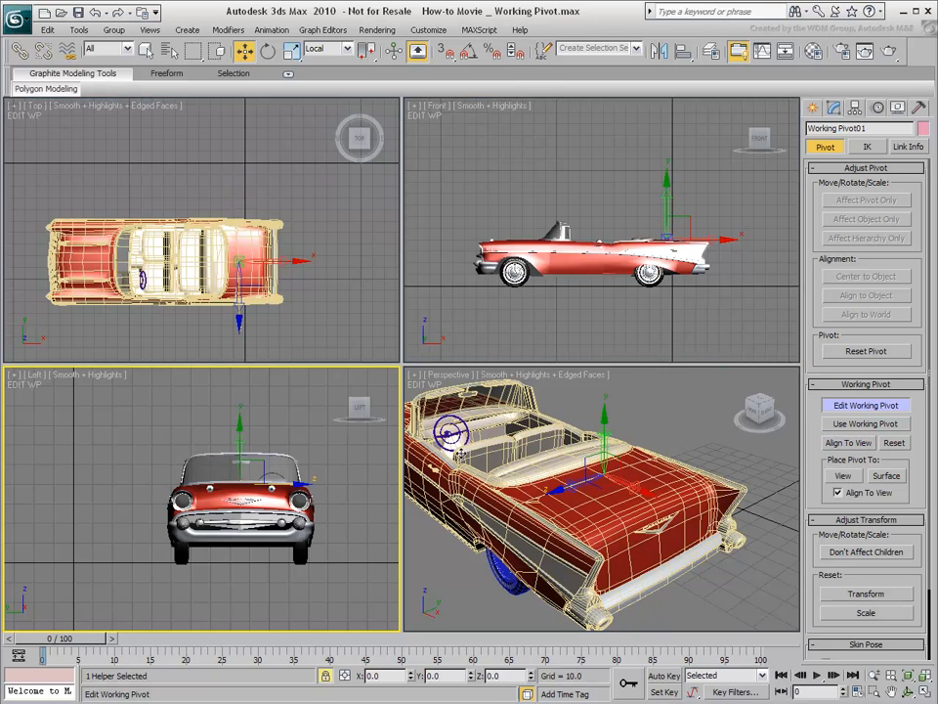
click(848, 441)
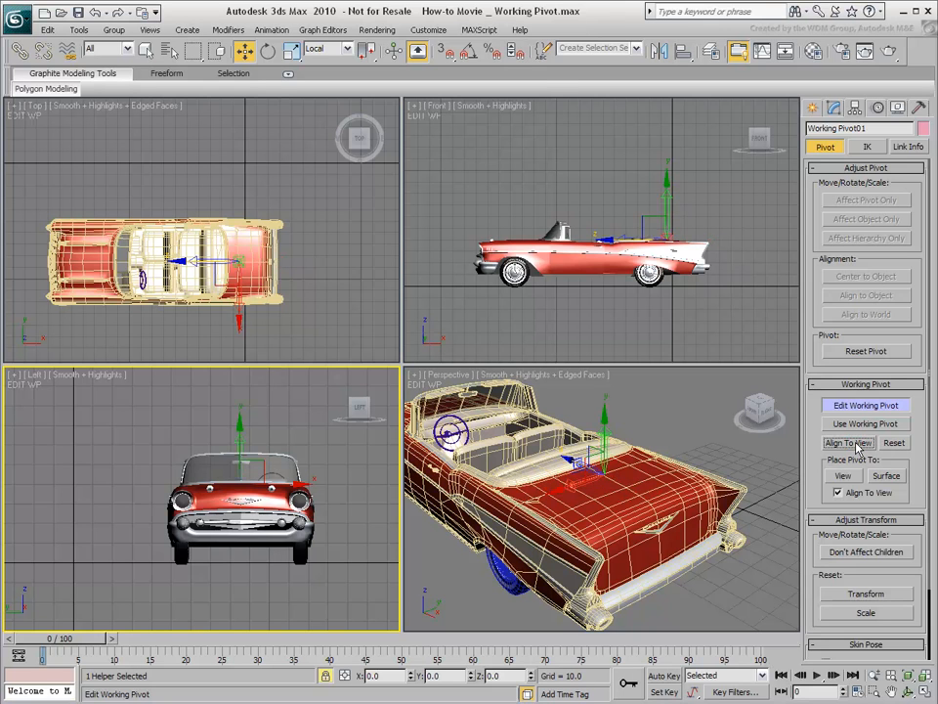
mouse_move(887, 442)
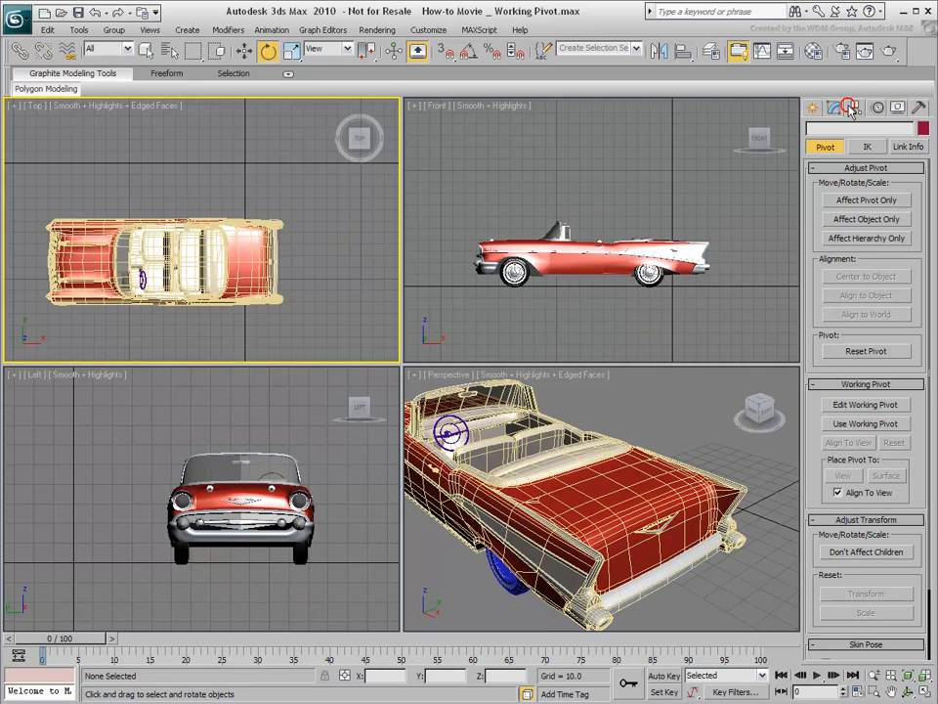
Step: Reset the working pivot and place it by view at the car's rear trunk hinge
click(864, 405)
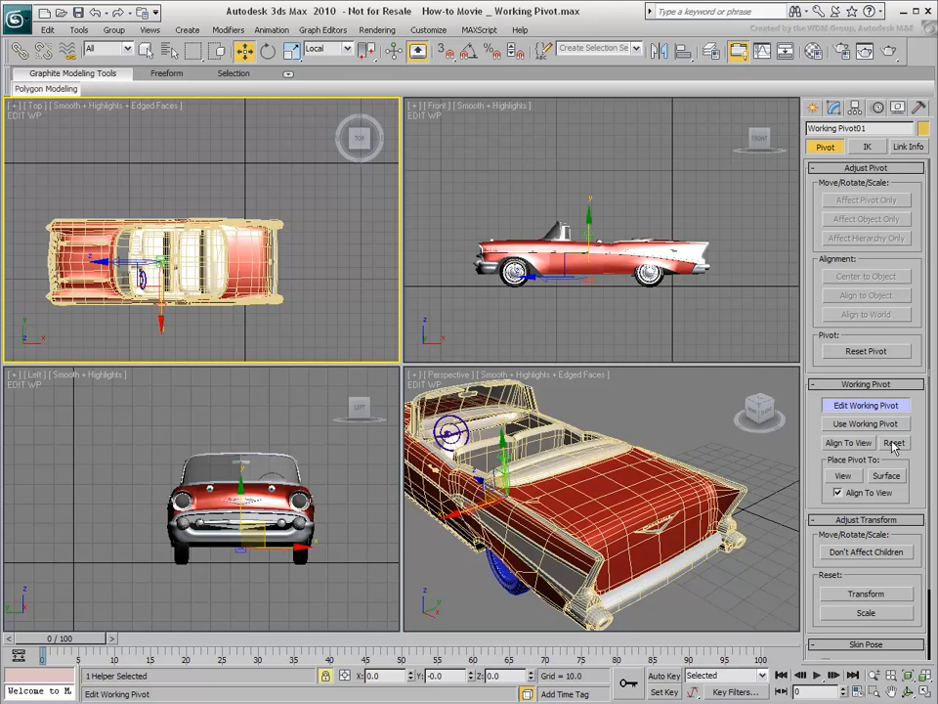
click(893, 442)
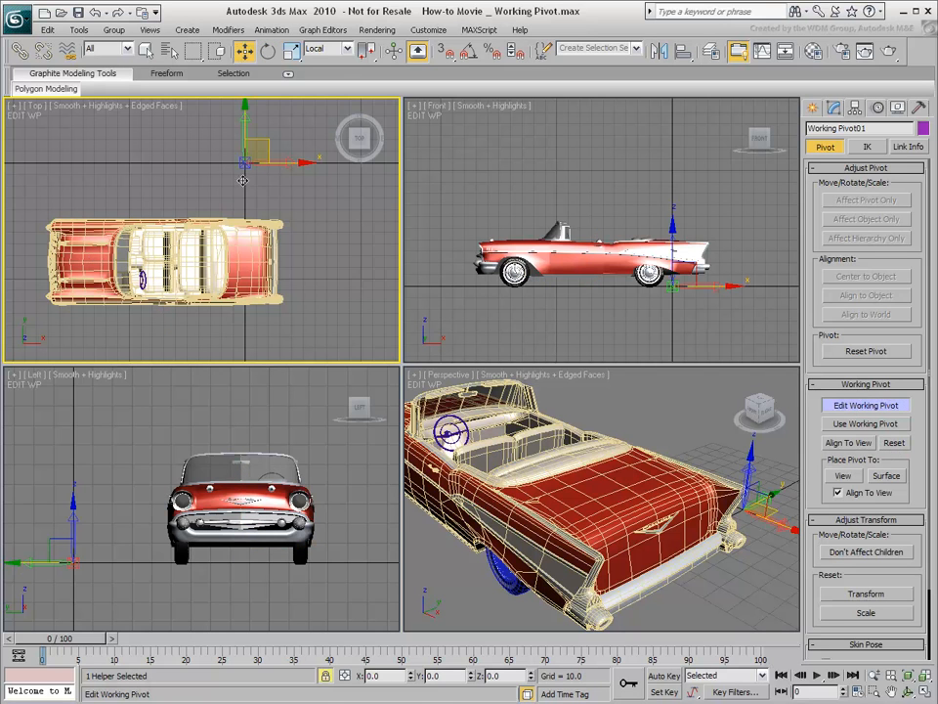
mouse_move(383, 223)
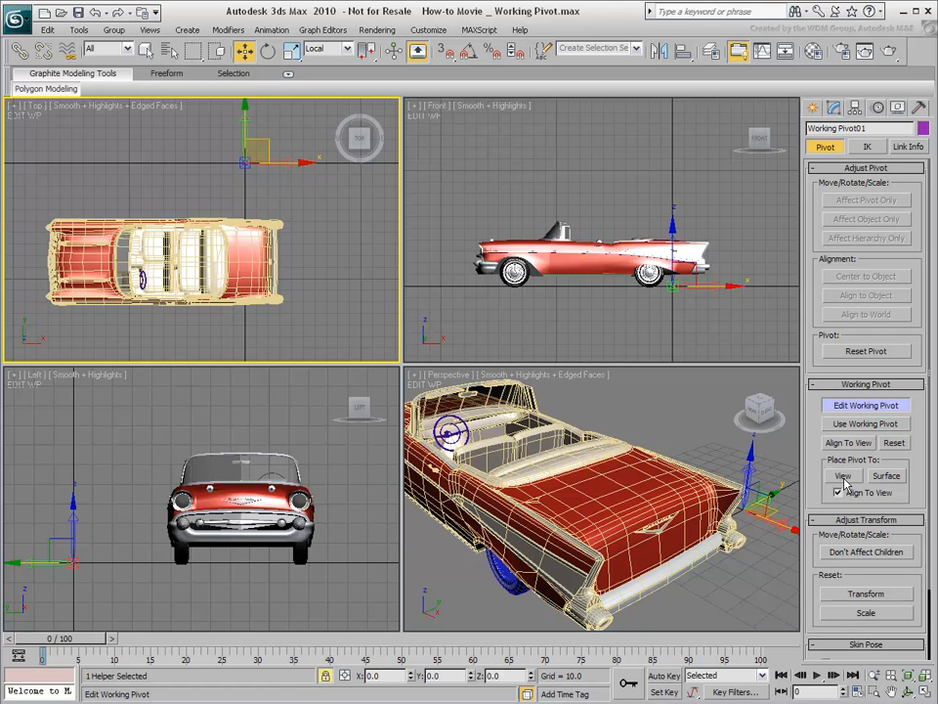
click(843, 477)
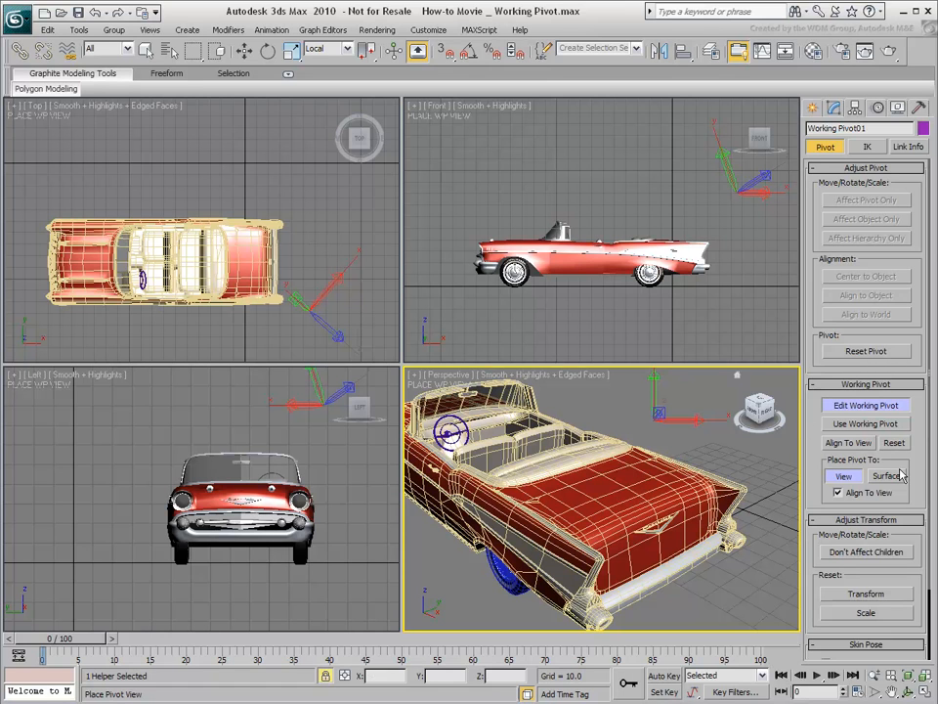
click(888, 477)
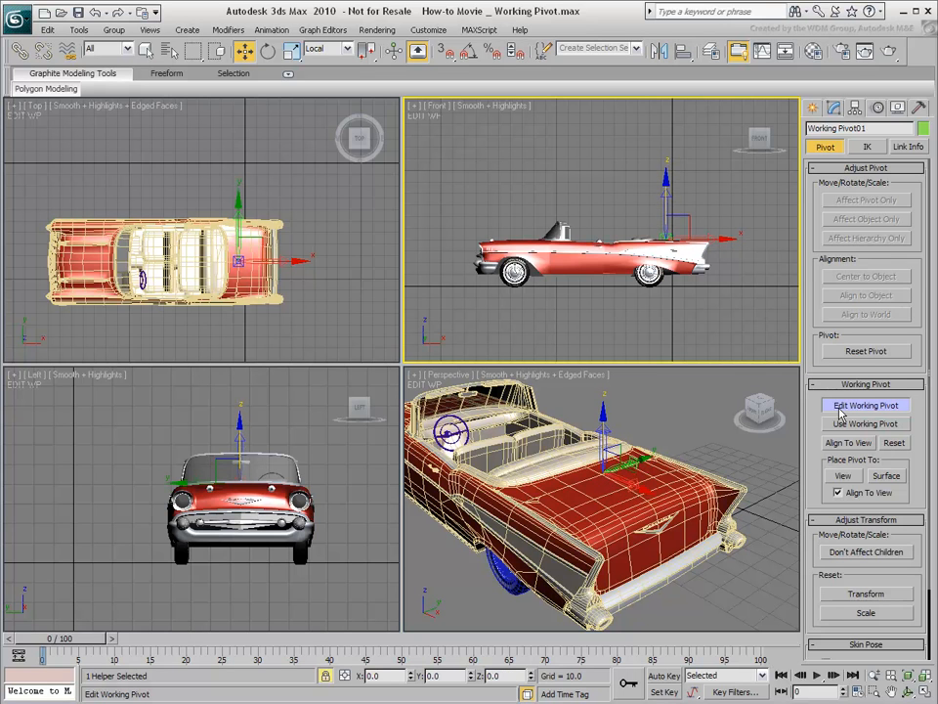
Step: Enable Use Working Pivot and select the Chassis with the Rotate tool to swing the trunk open
click(866, 405)
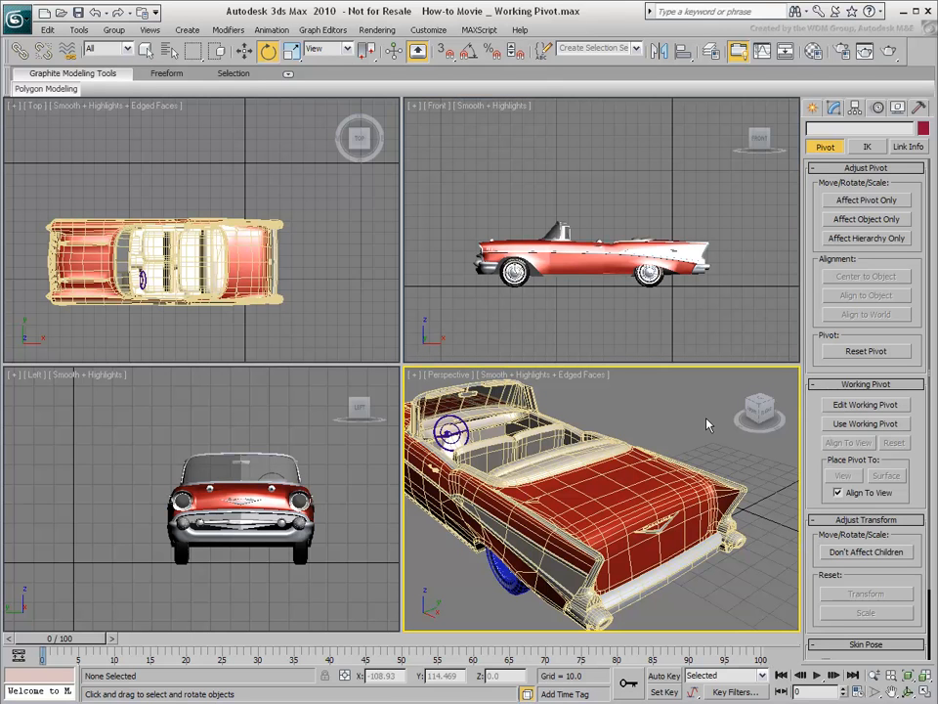
click(864, 422)
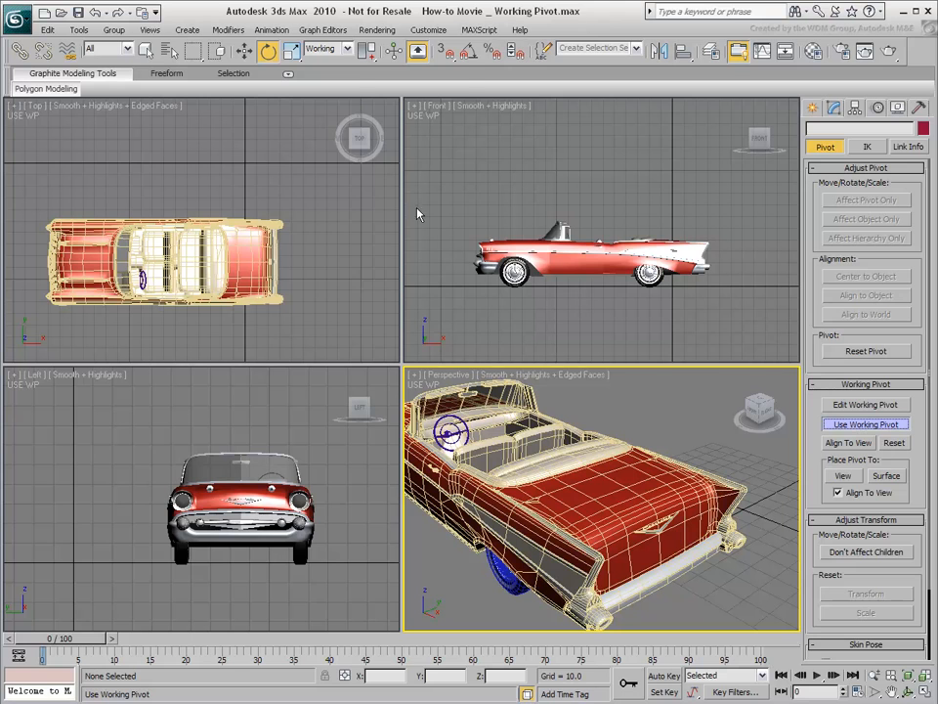
click(348, 49)
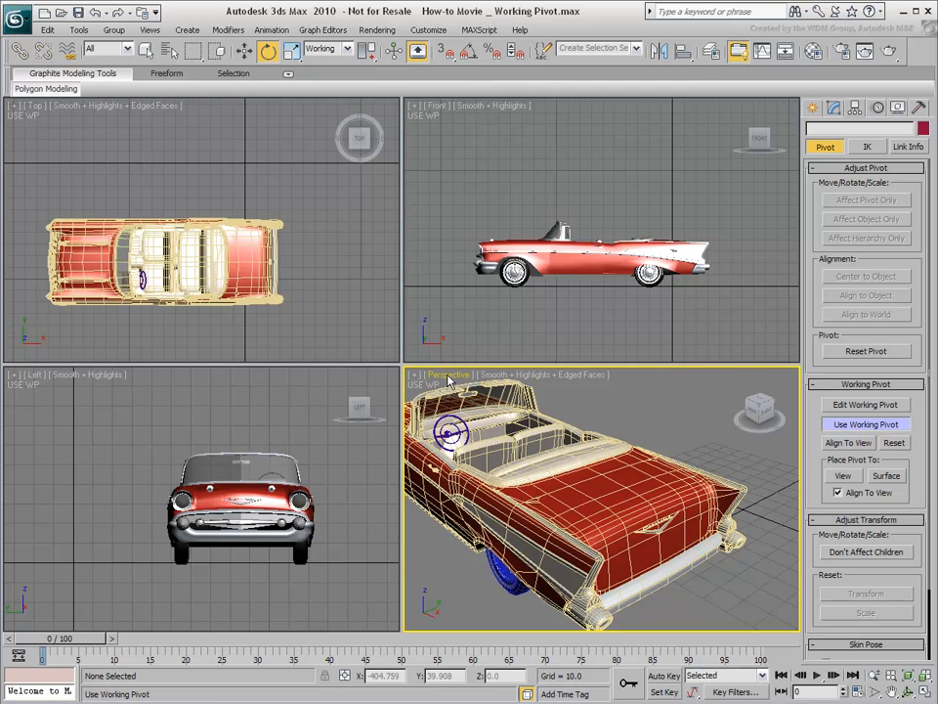
click(626, 492)
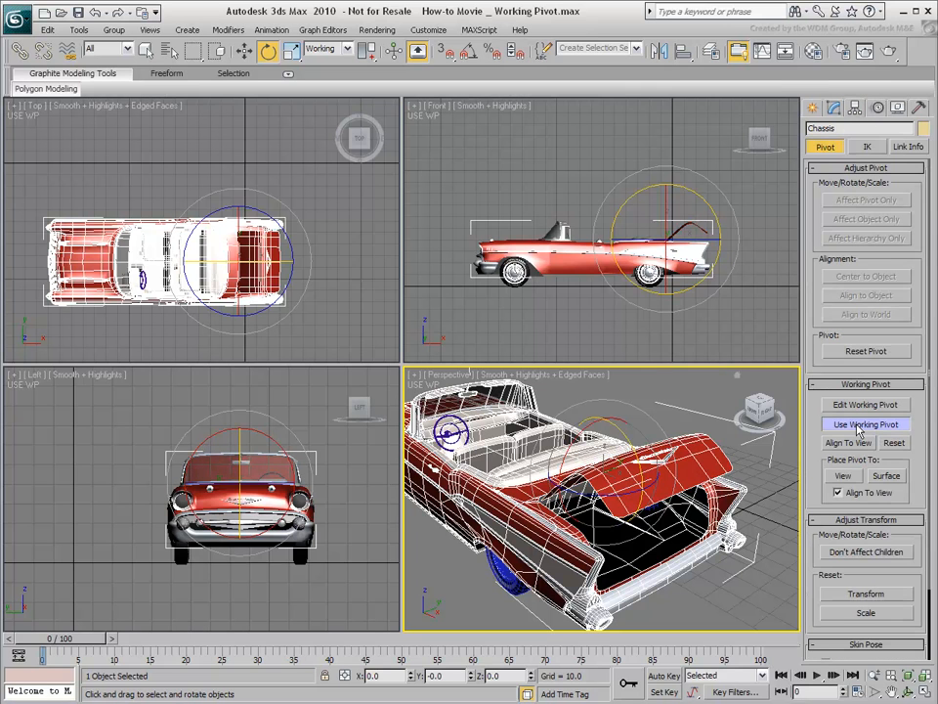
Step: Turn off Use Working Pivot and bring up the Customize menu
click(864, 422)
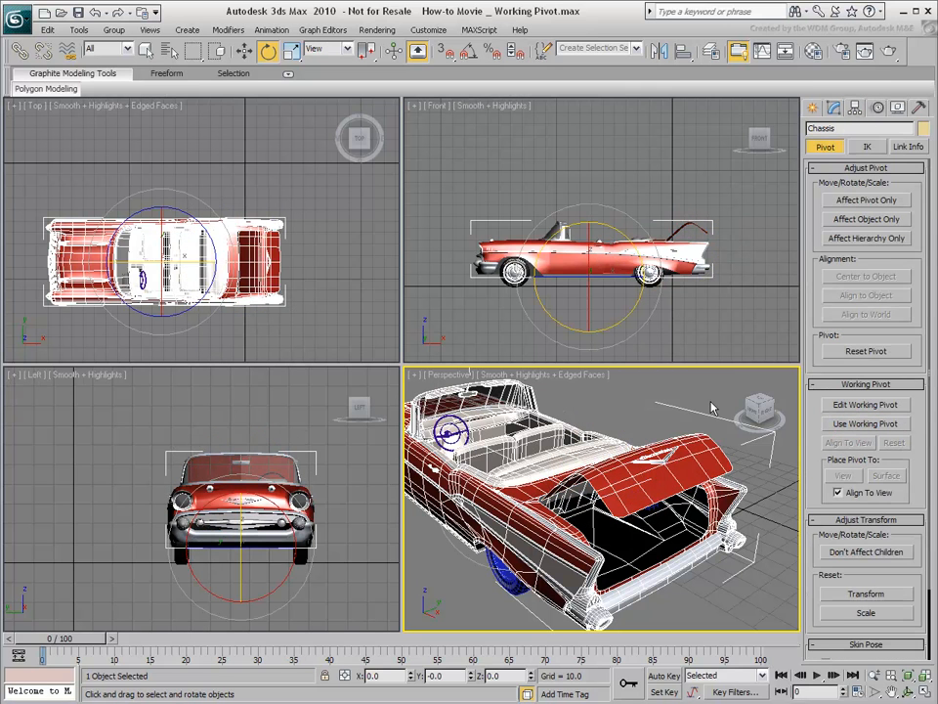
mouse_move(688, 366)
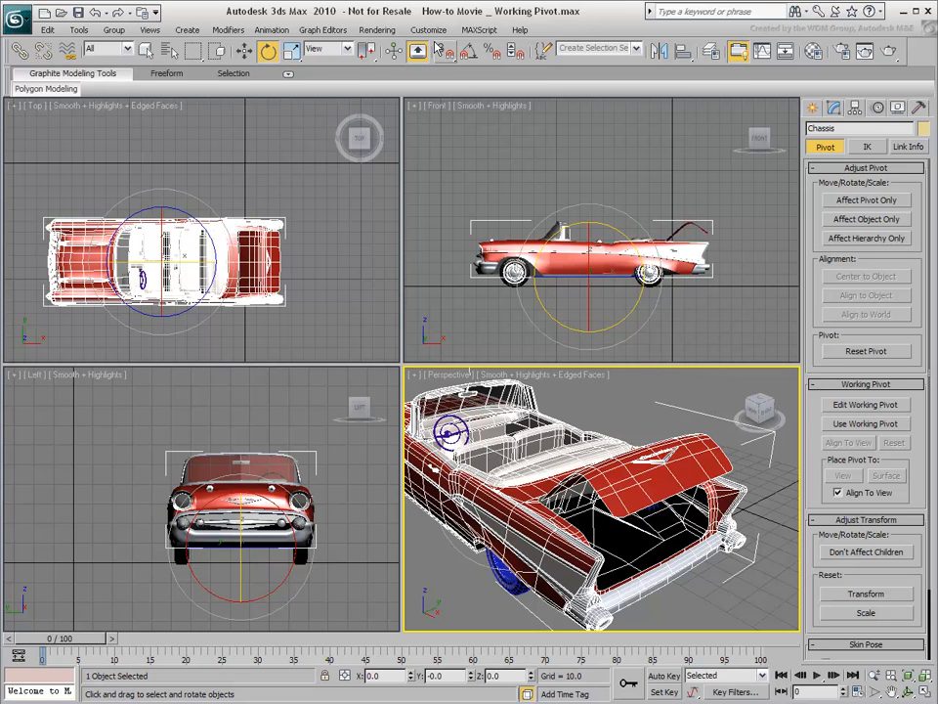
click(428, 29)
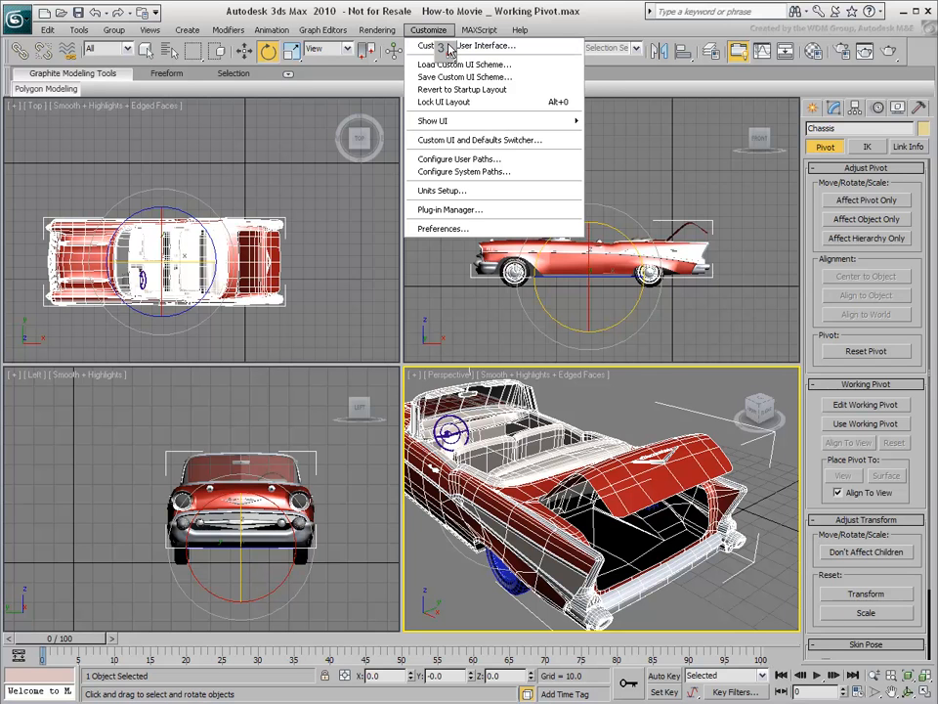
Step: In Customize User Interface's Quads panel, drag Use Working Pivot into the transform quad and close
click(485, 47)
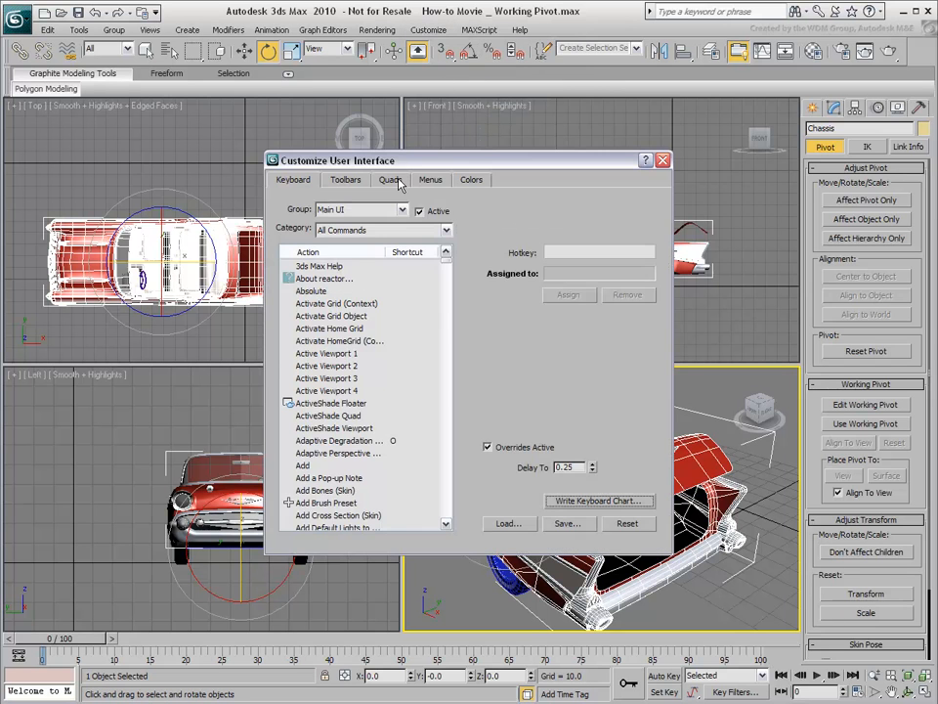
click(389, 180)
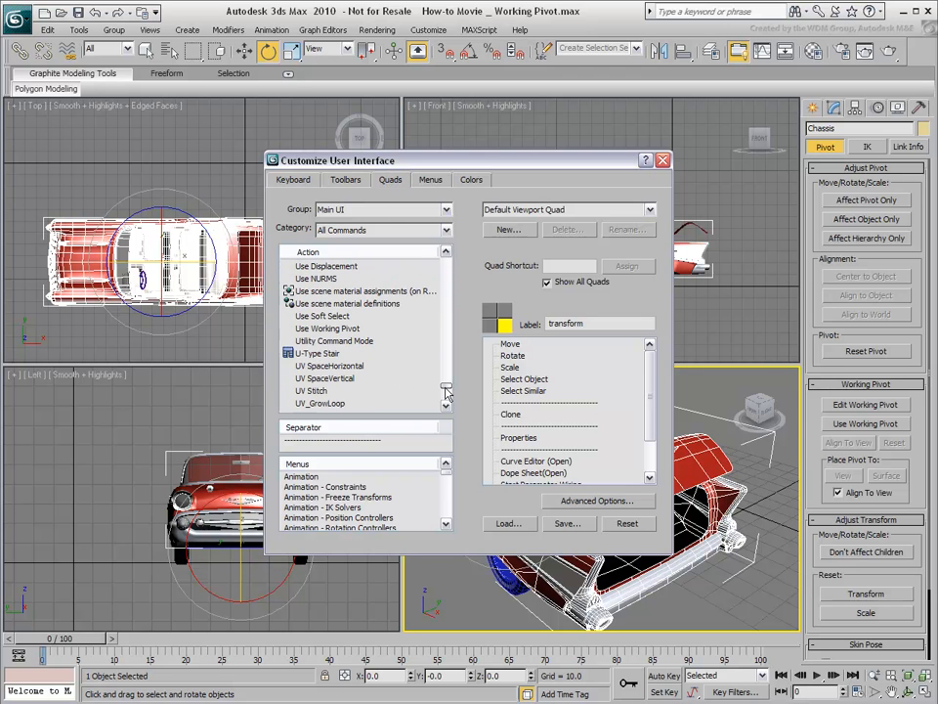
click(328, 328)
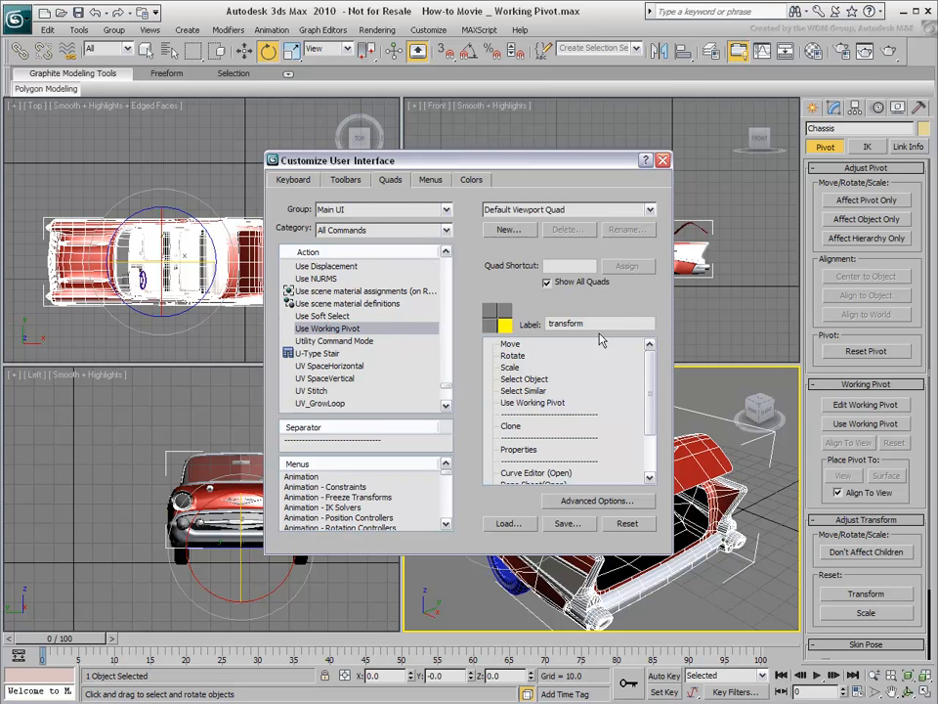
click(663, 160)
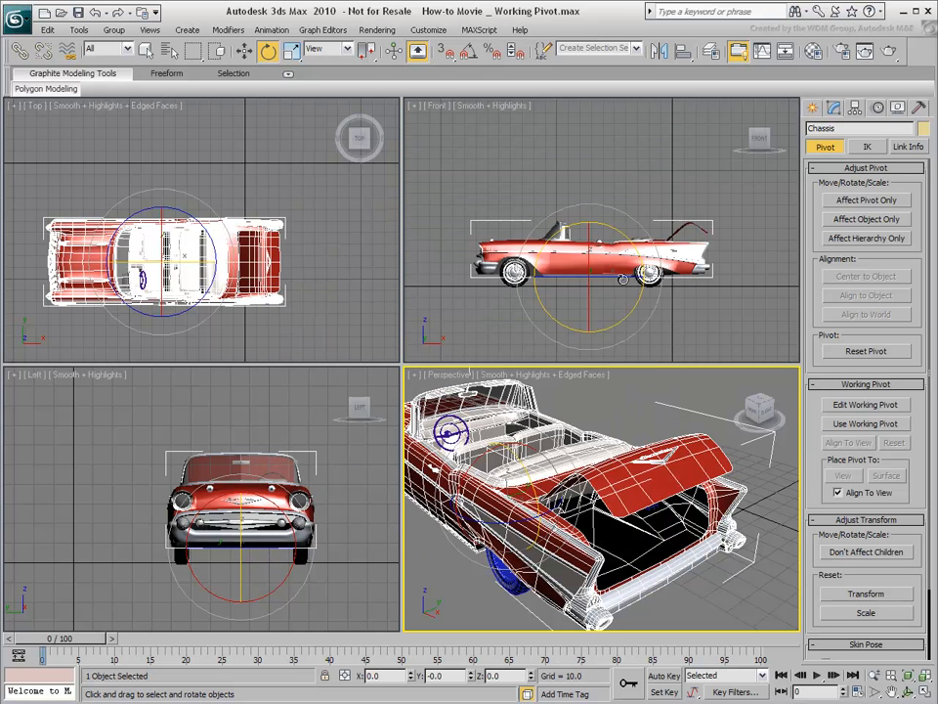
click(45, 88)
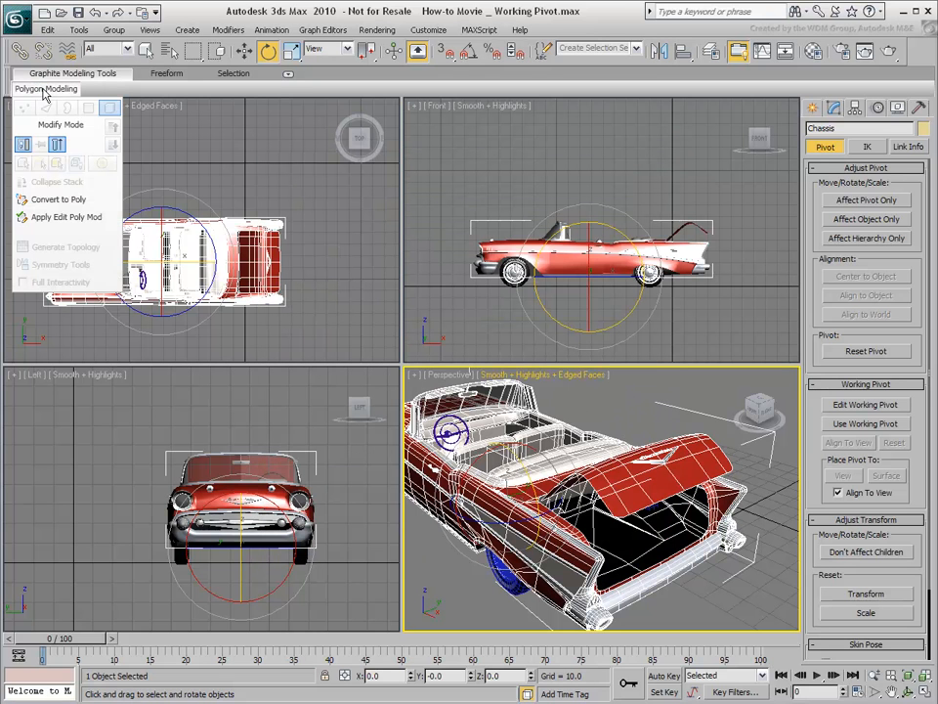